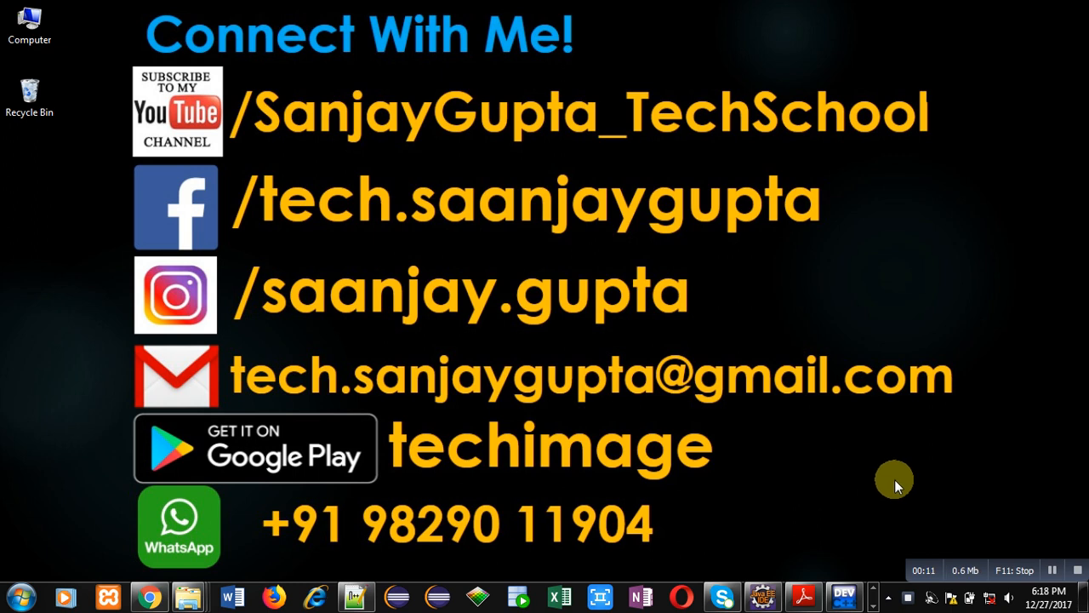
mouse_move(987, 536)
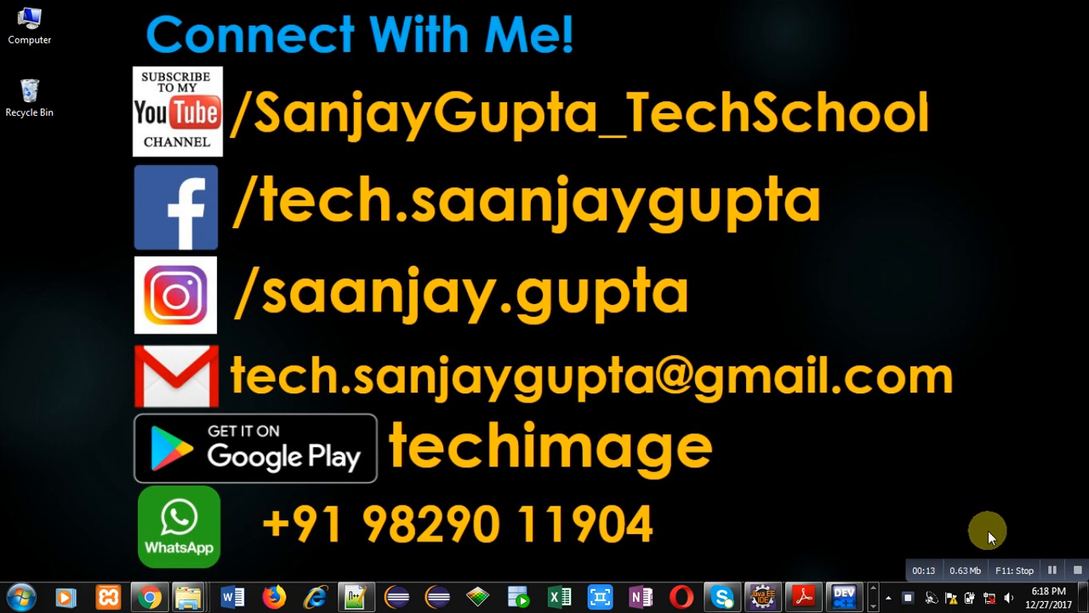
mouse_move(995, 543)
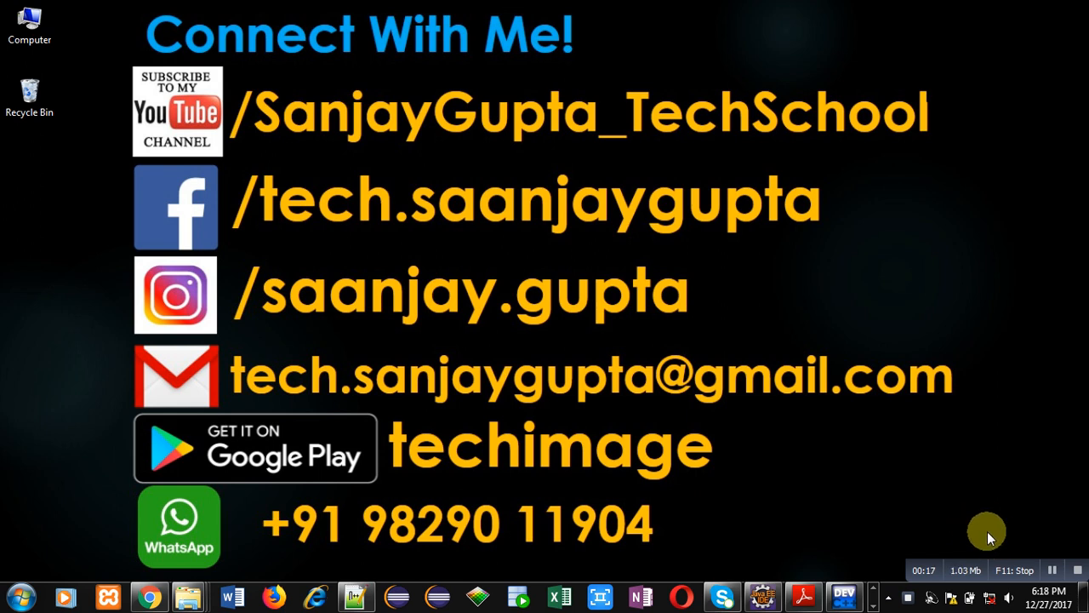
mouse_move(572, 483)
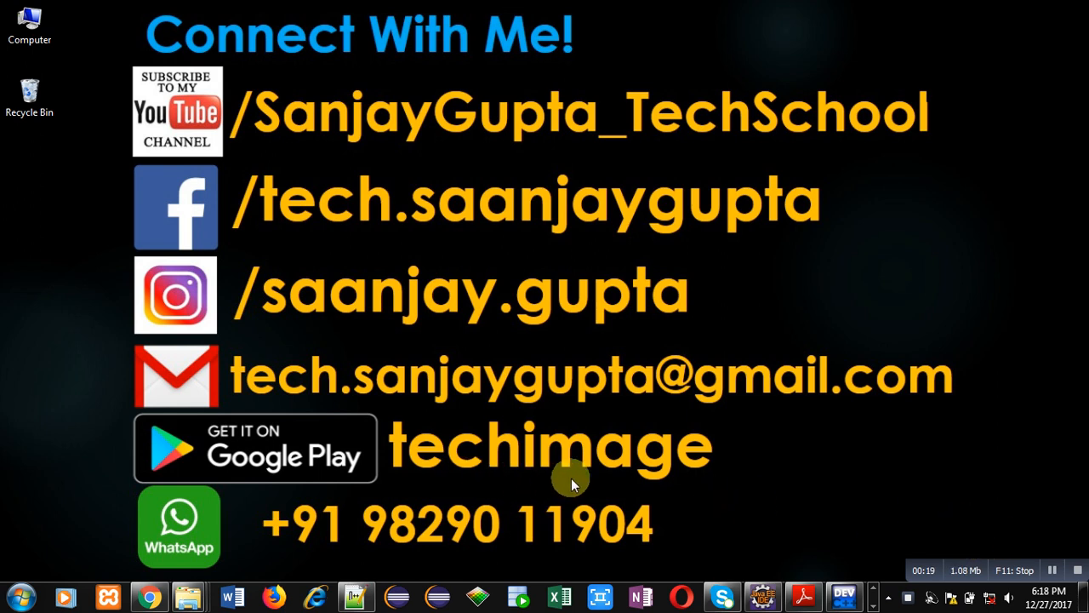
mouse_move(707, 480)
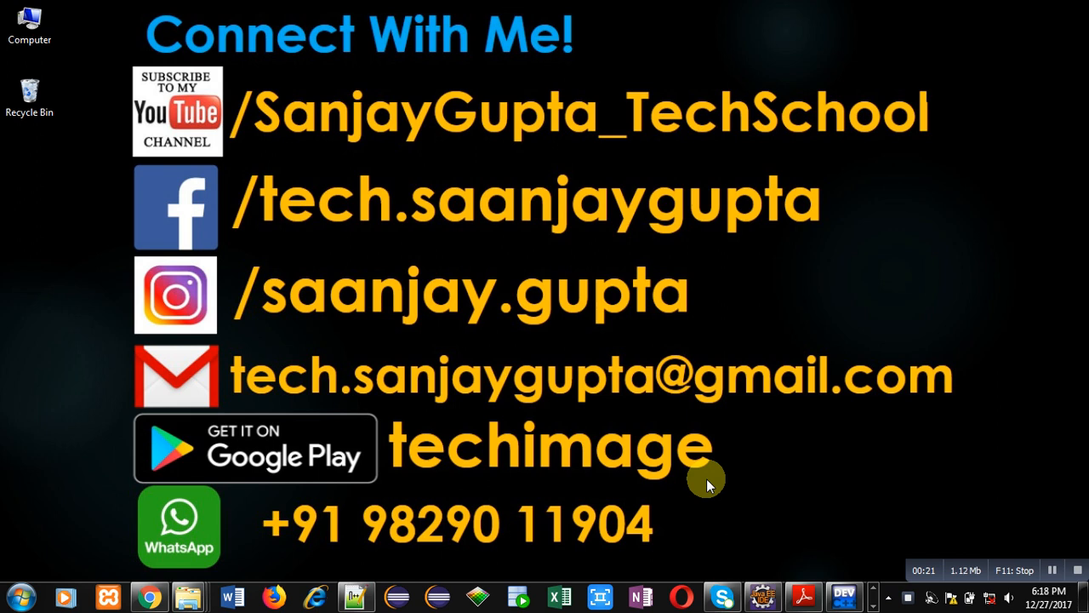
mouse_move(732, 361)
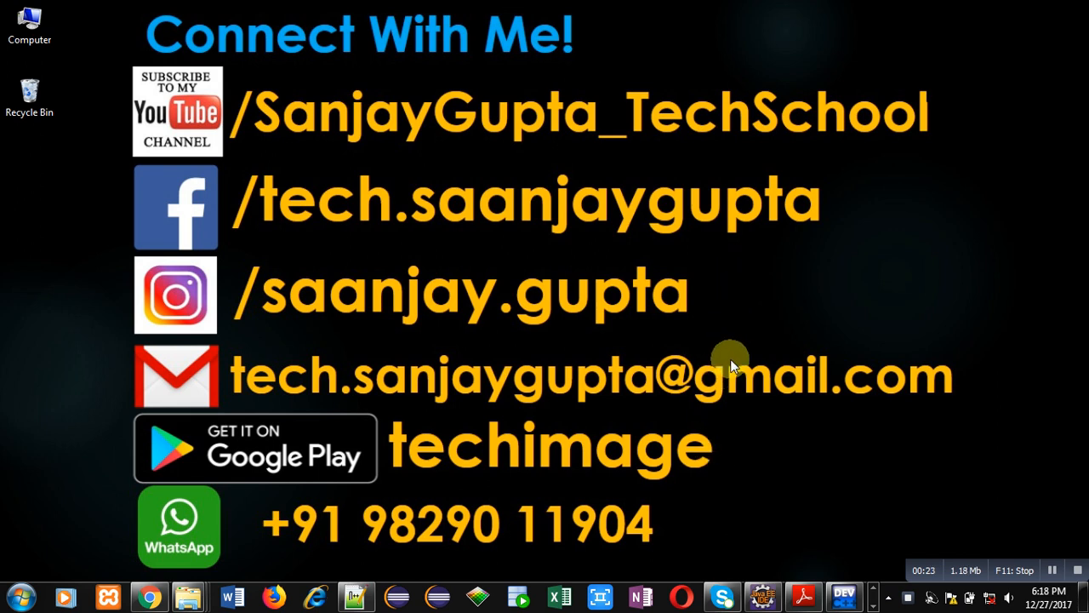
mouse_move(732, 524)
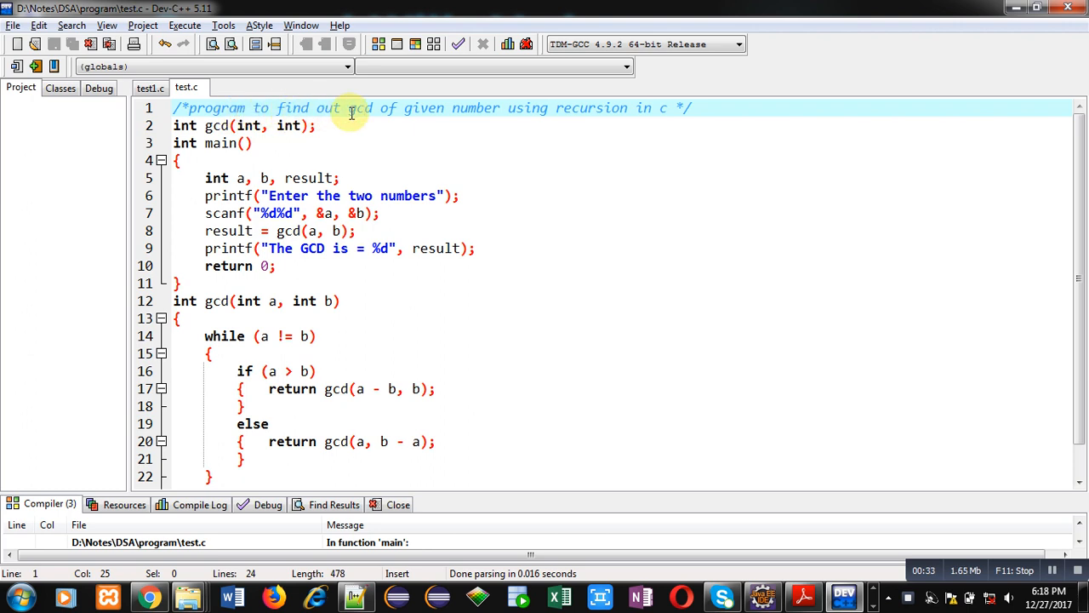
mouse_move(536, 109)
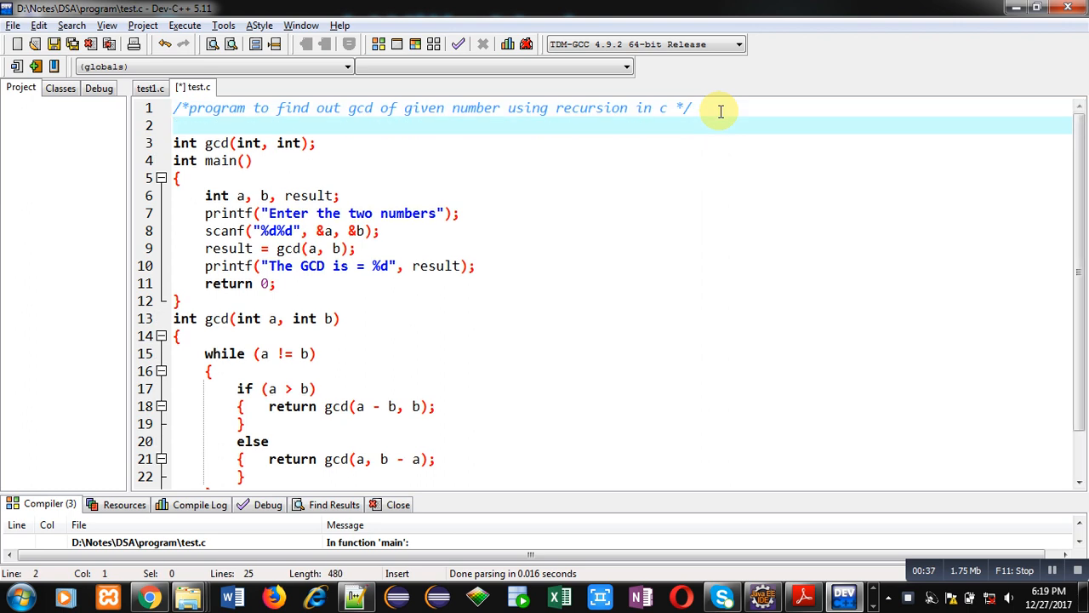
- Add #include<stdio.h> and comment the gcd prototype as /*function declaration*/
type("#include<st>")
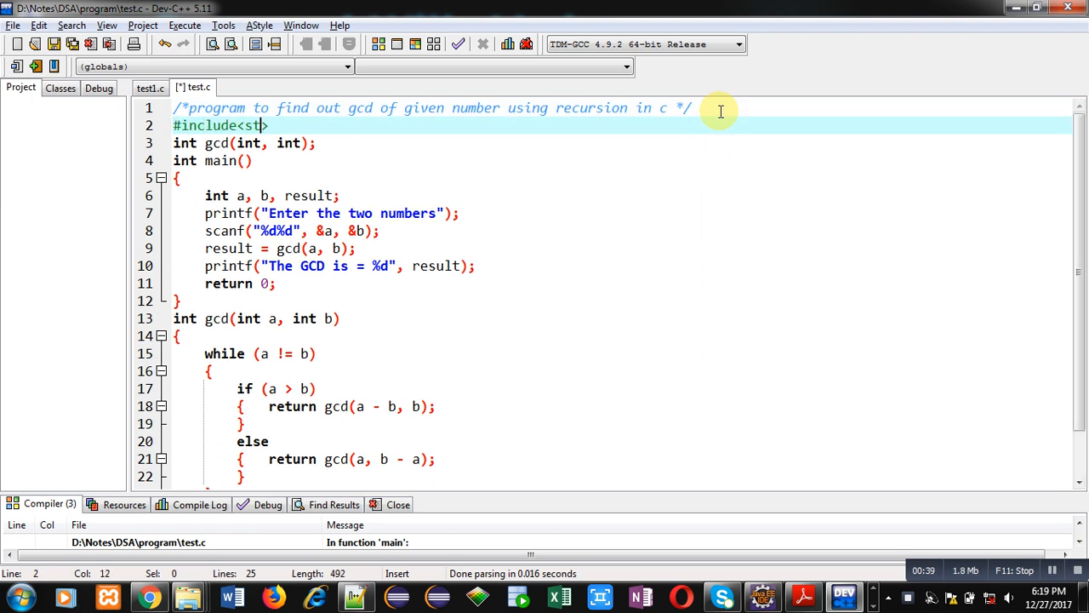
type("dio.h>")
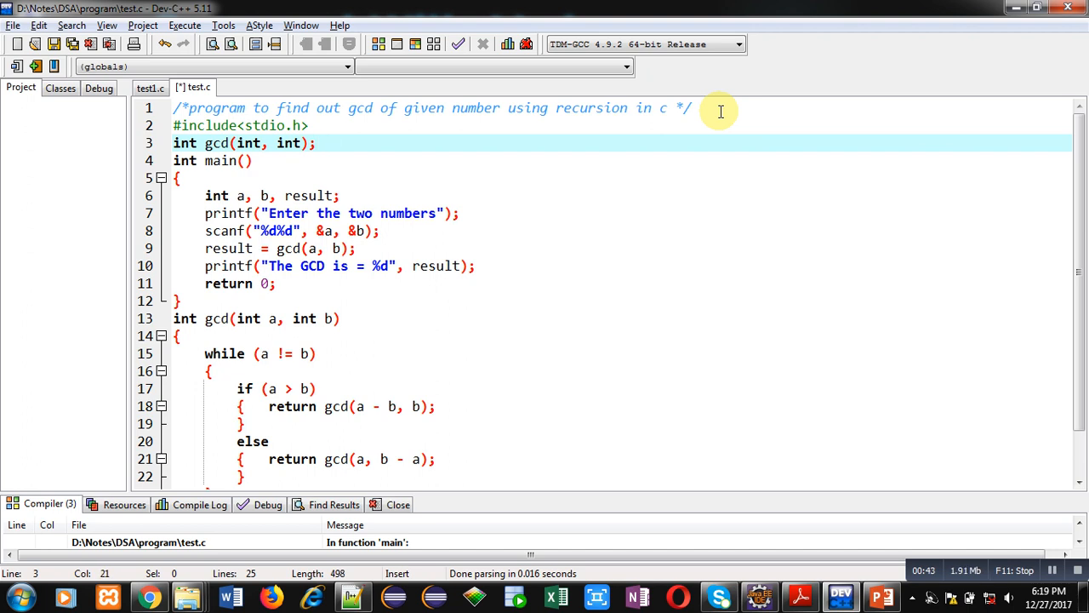
type("/*f")
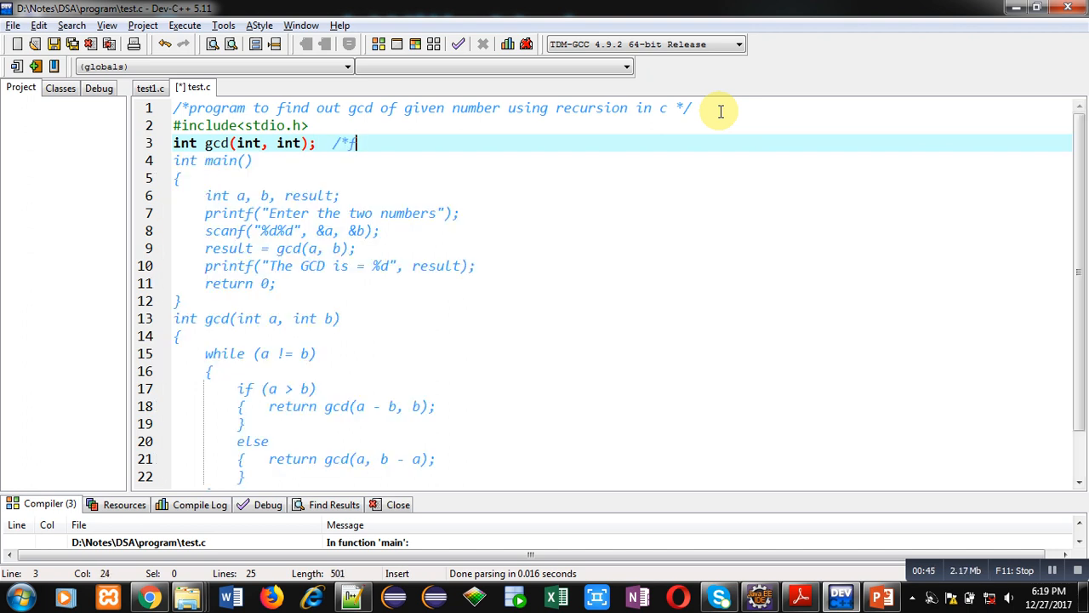
type("function declarat")
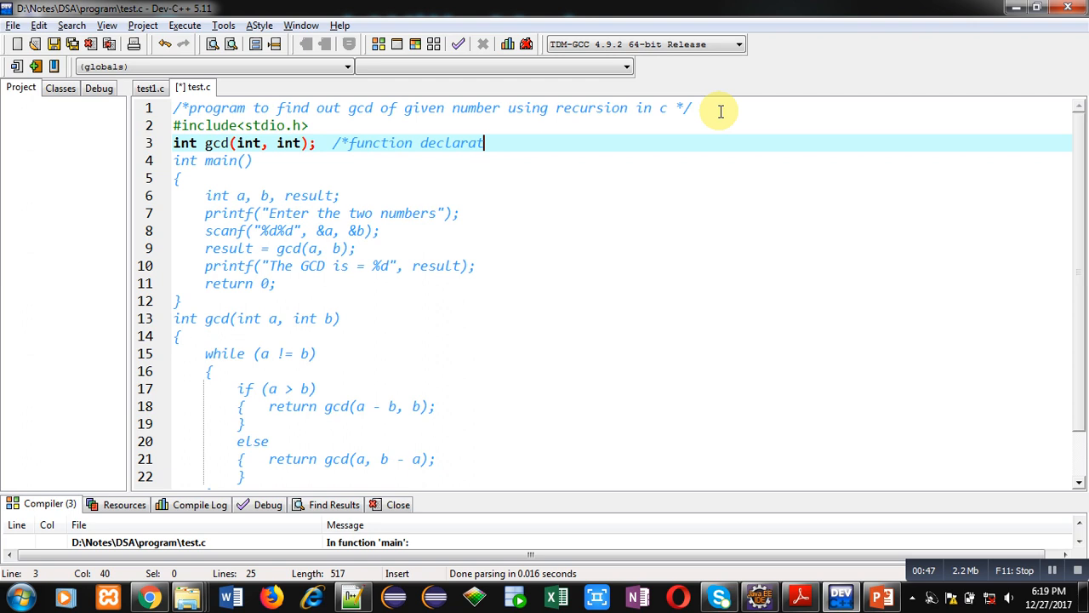
type("ion*/")
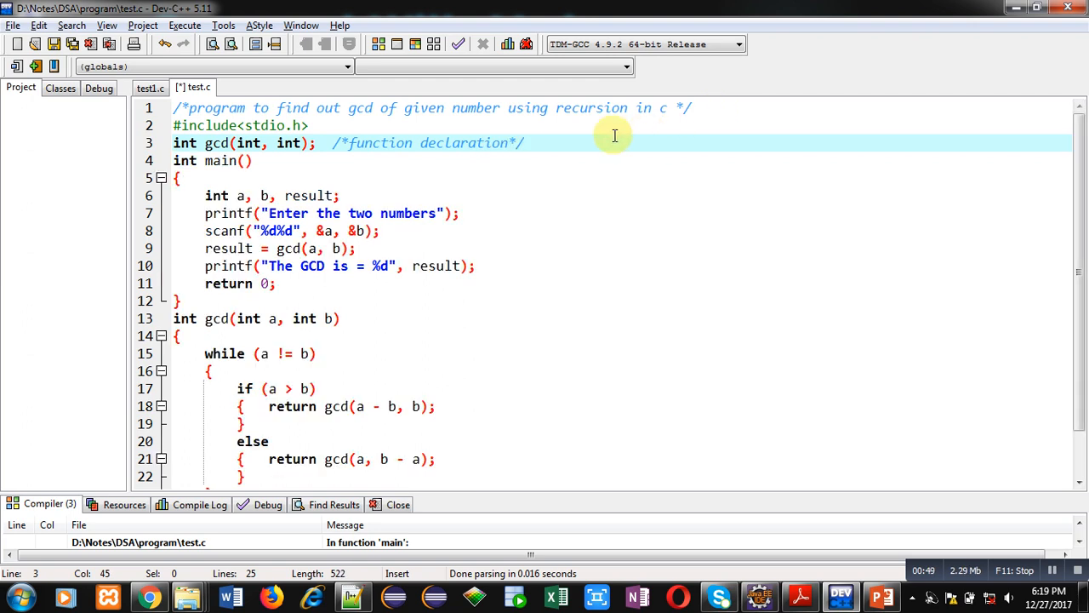
double_click(247, 143)
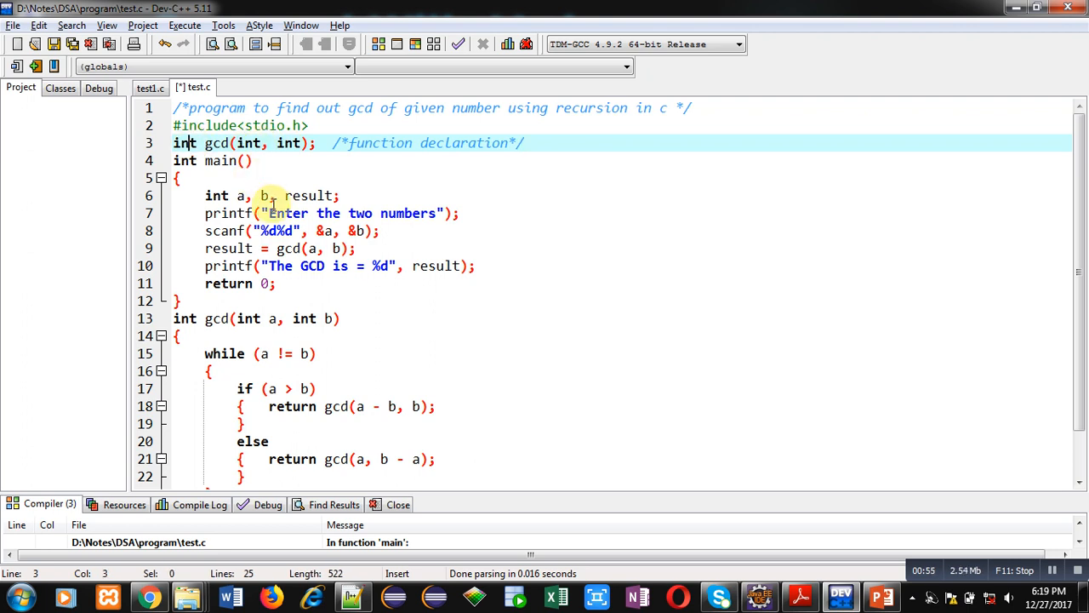
- Begin a /*function call*/ comment after result = gcd(a, b); in main
left_click(272, 196)
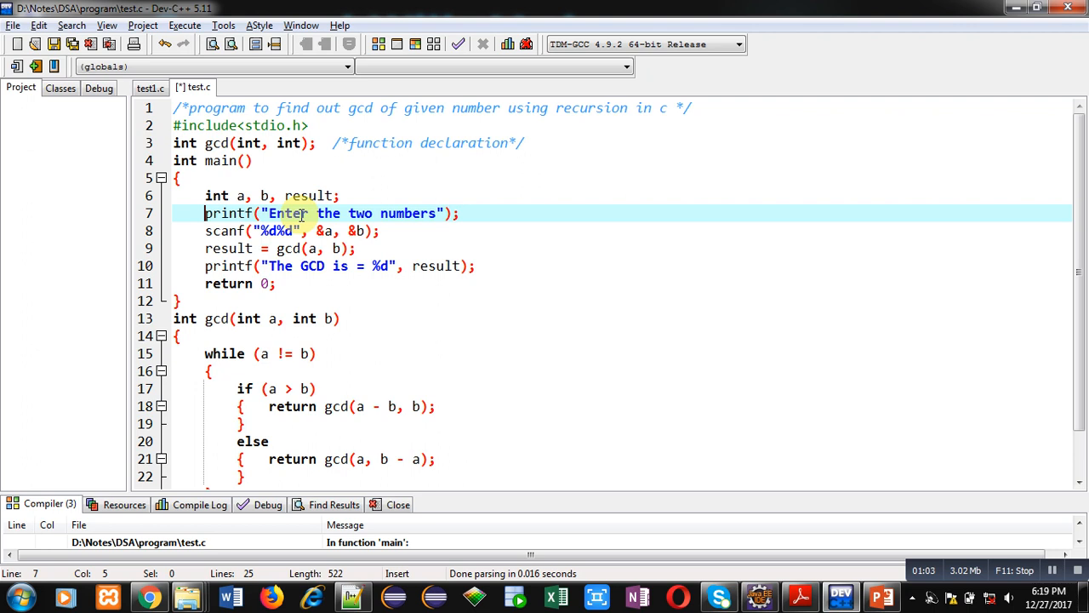
left_click(320, 231)
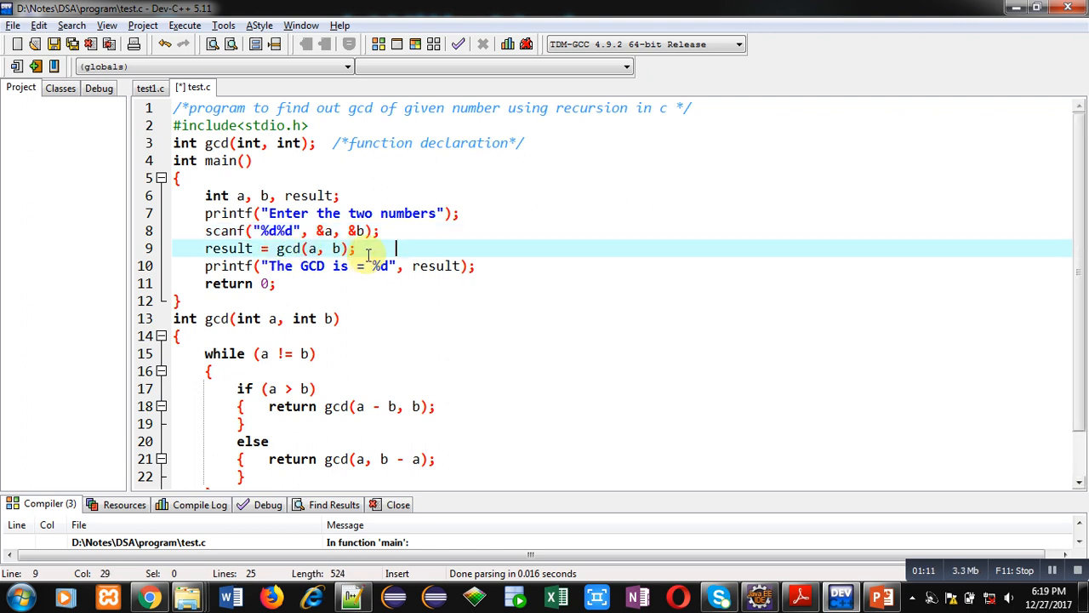
type("/*function call*")
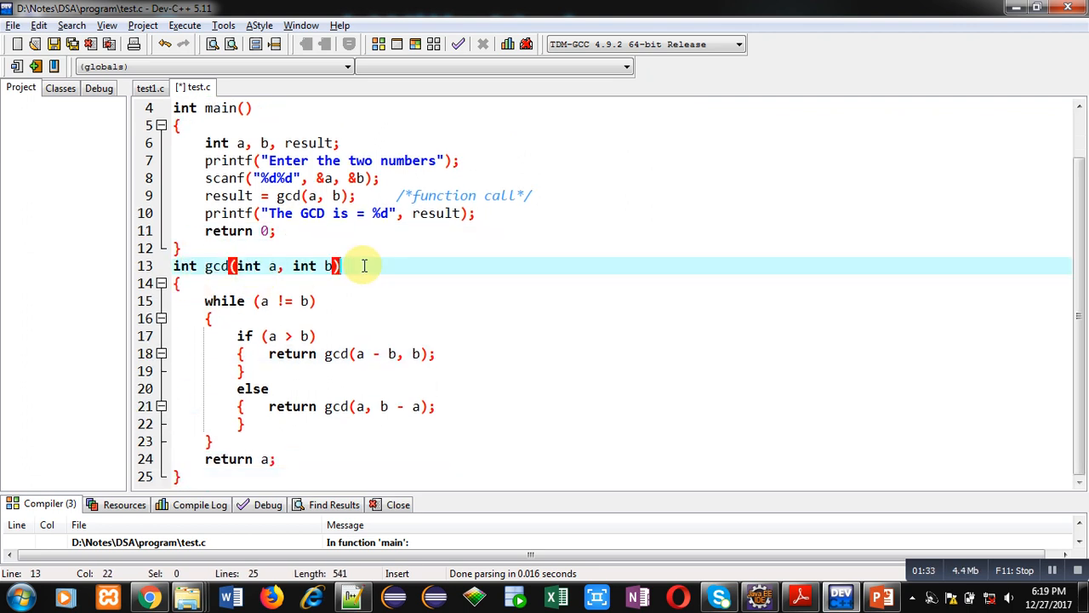
- Comment the gcd header as /*function definition*/ and move to the first recursive return
type("/*")
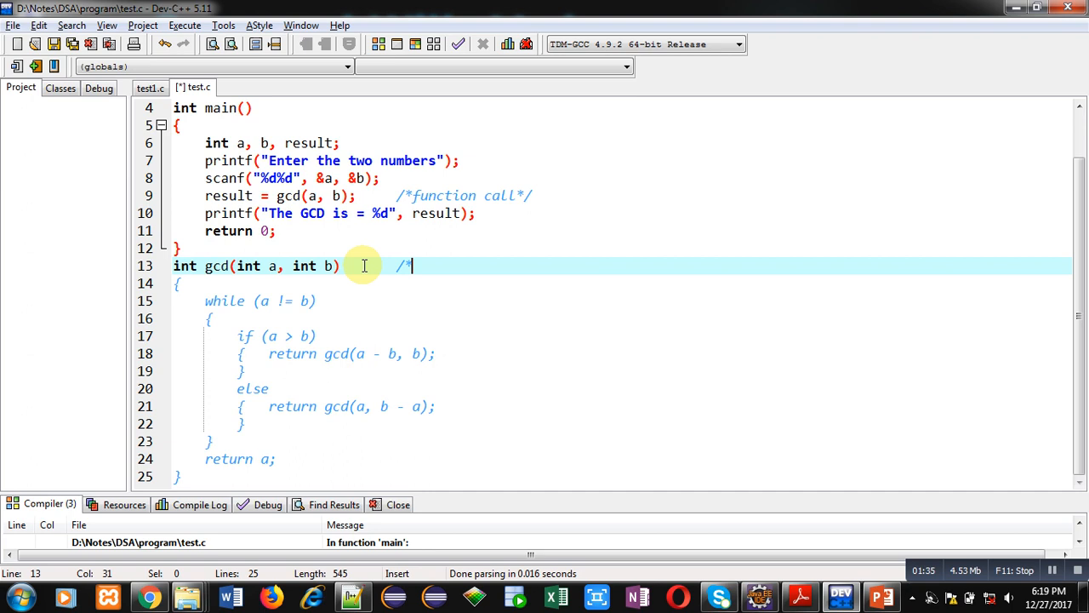
type("function defini")
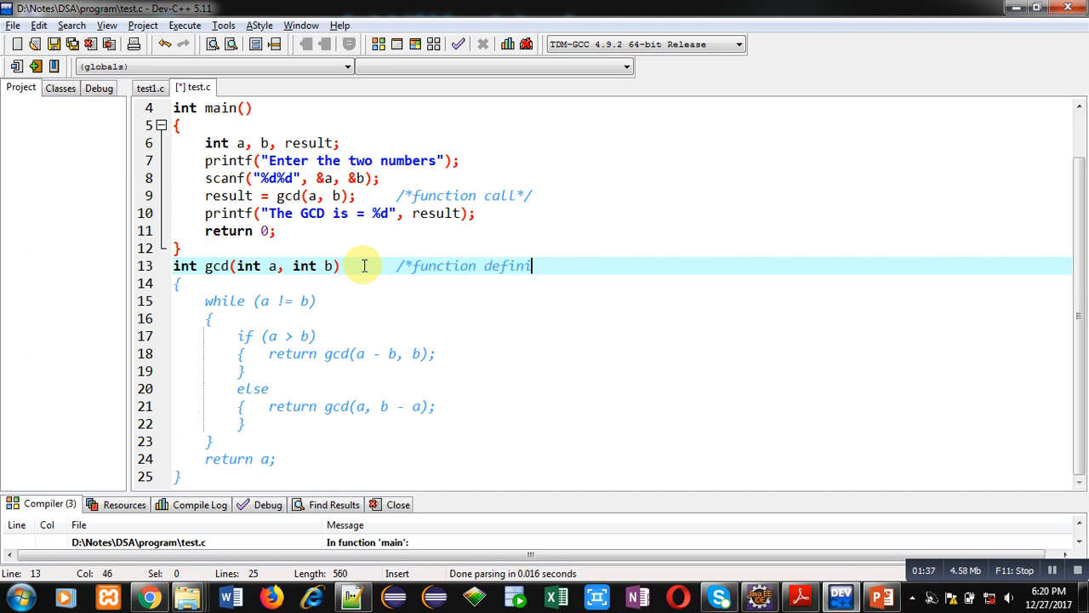
type("tion*/")
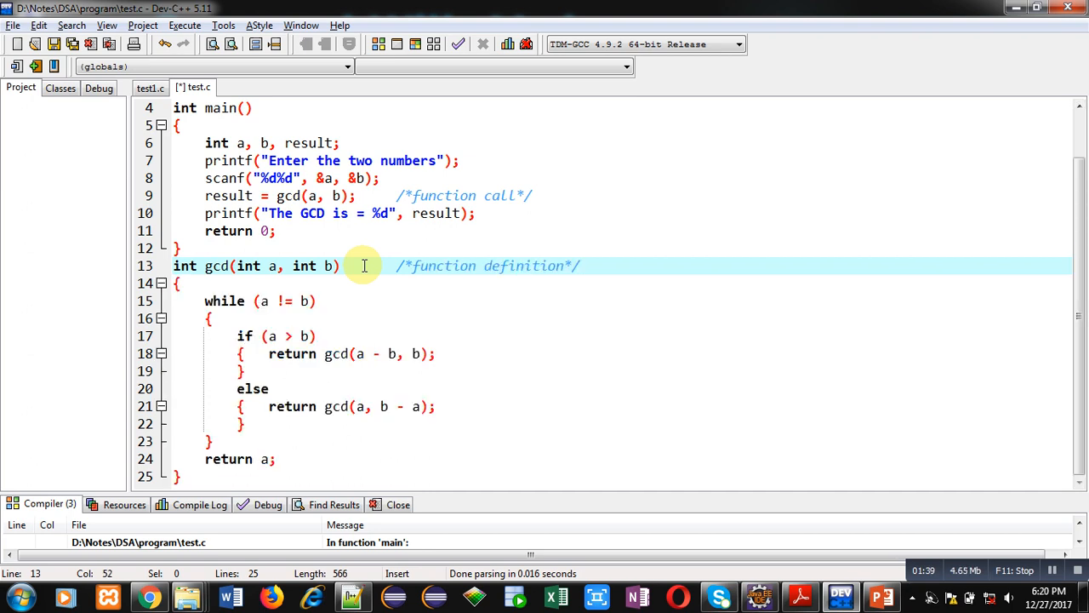
left_click(313, 299)
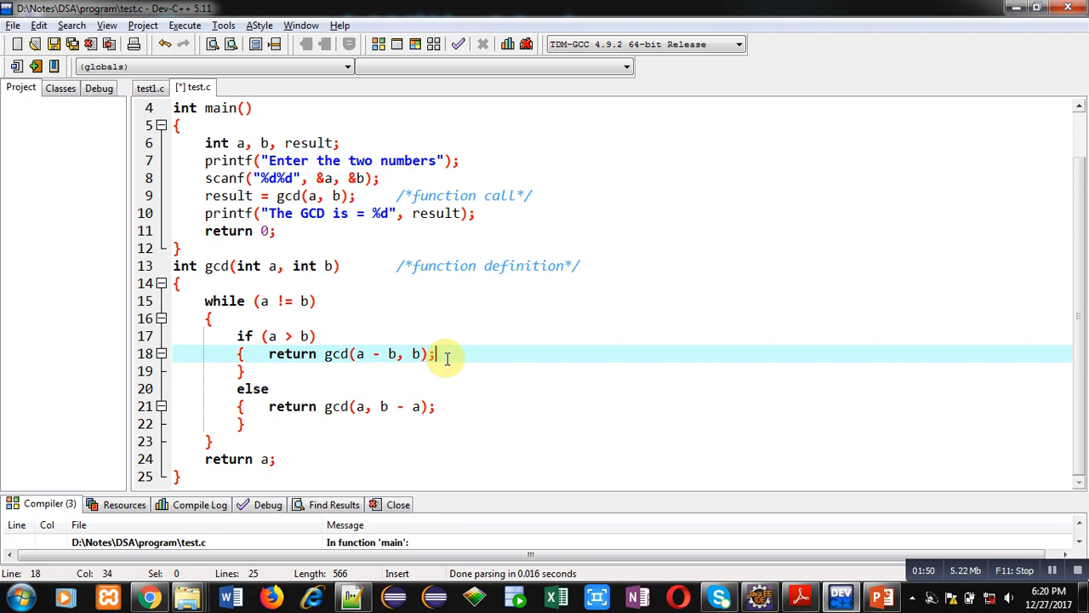
- Comment both recursive return gcd lines with /*recursive functino call*/
type("/*re")
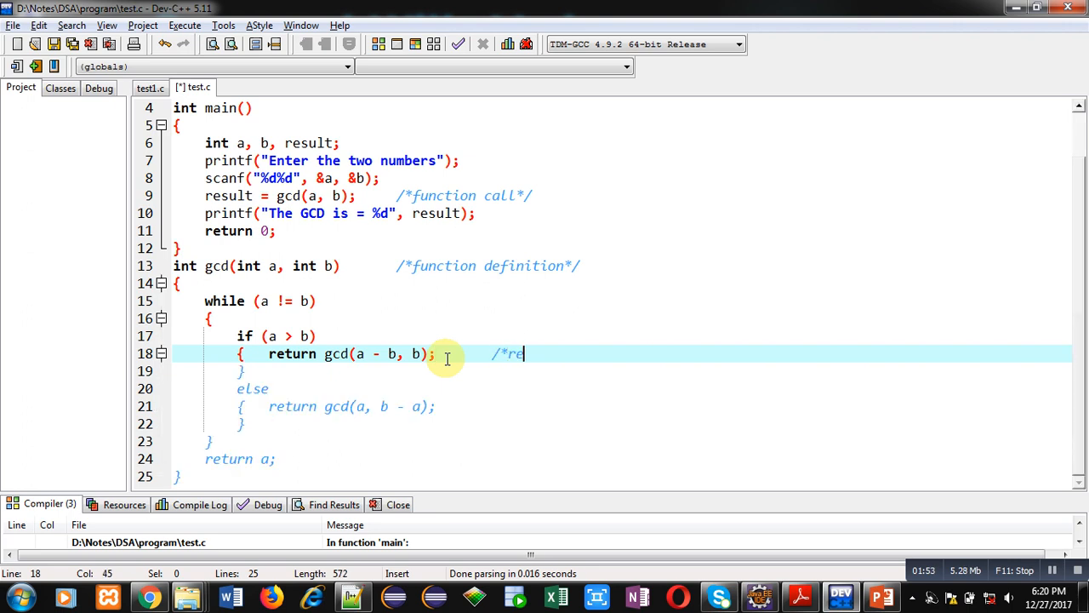
type("cursive f")
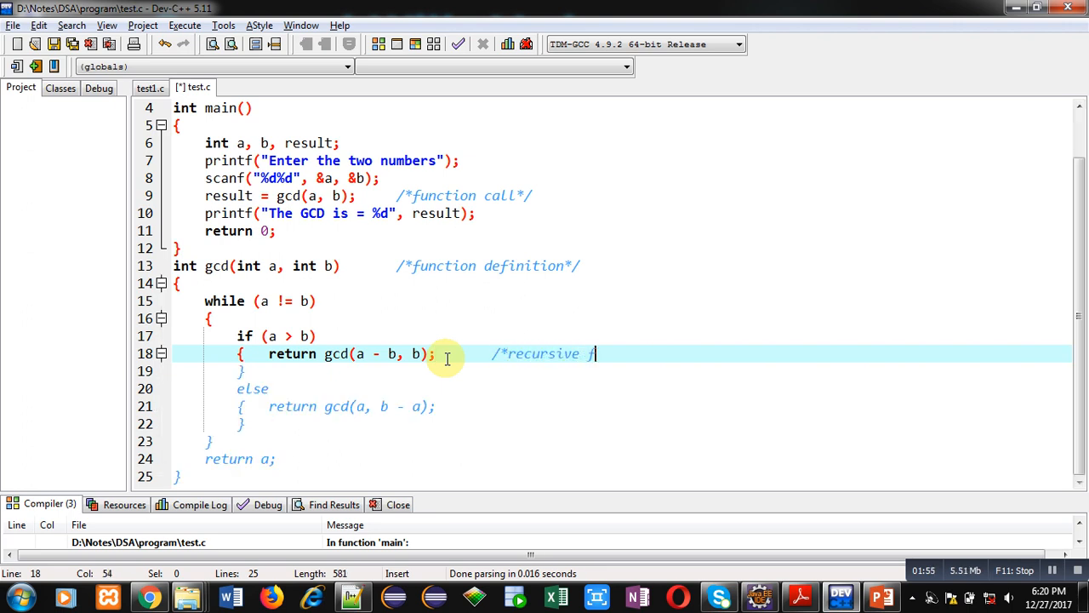
type("call*/")
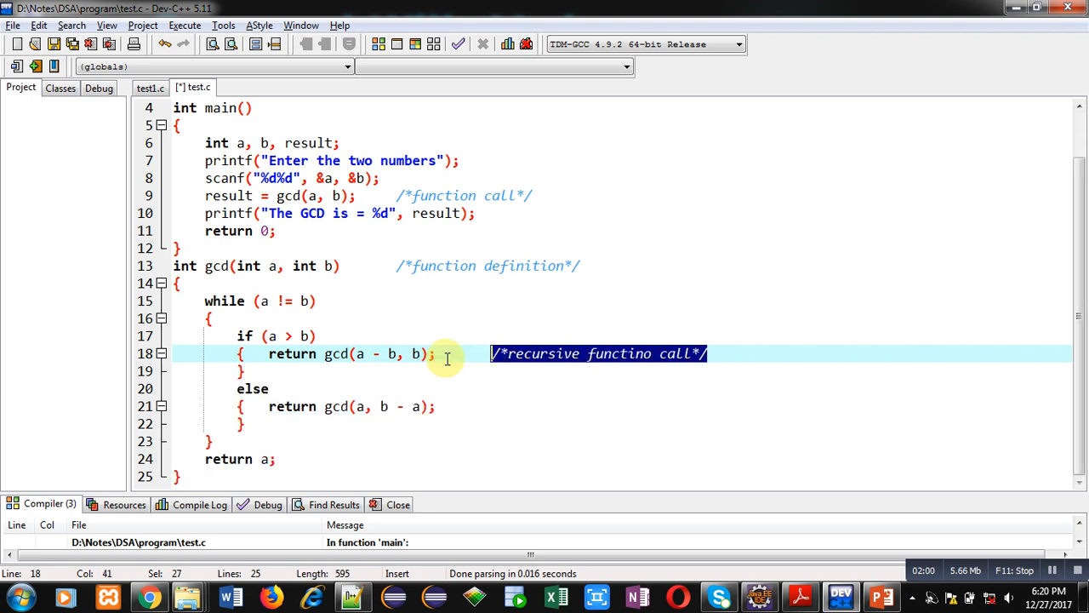
left_click(434, 405)
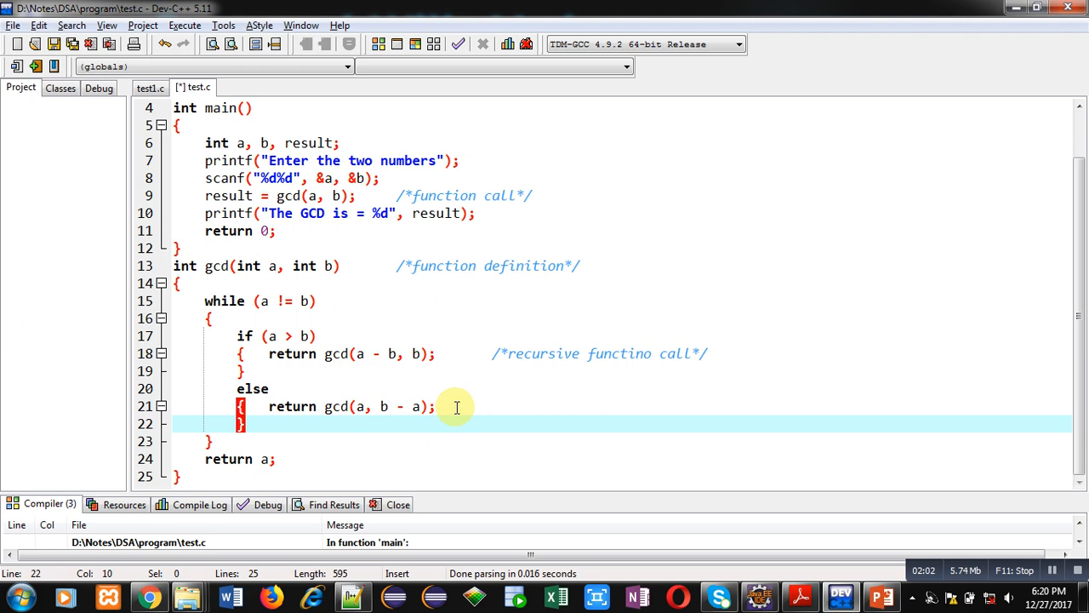
type("/*recursive functino call*/")
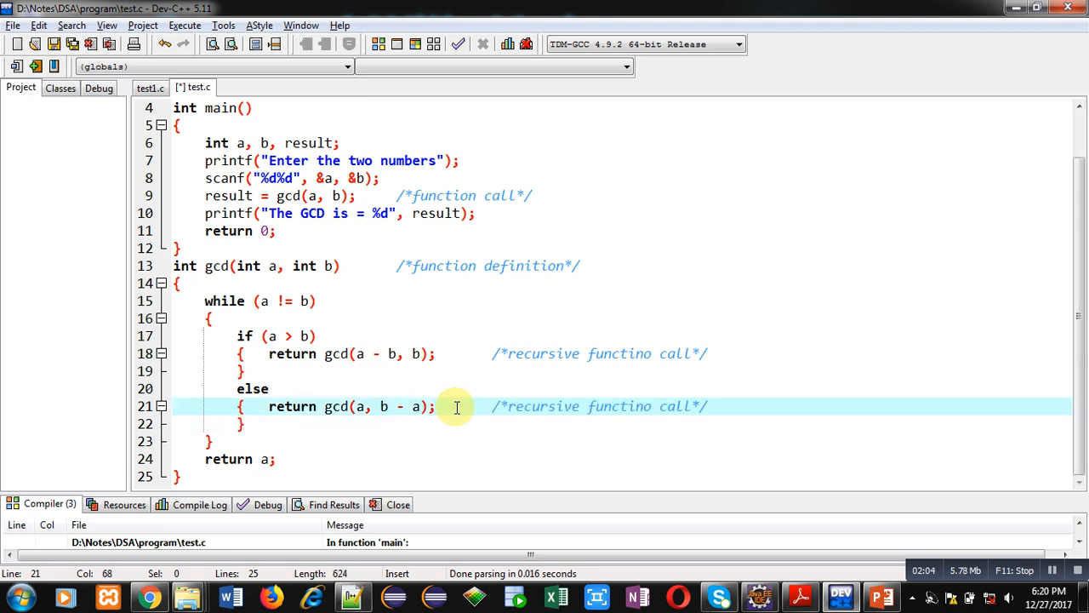
mouse_move(333, 353)
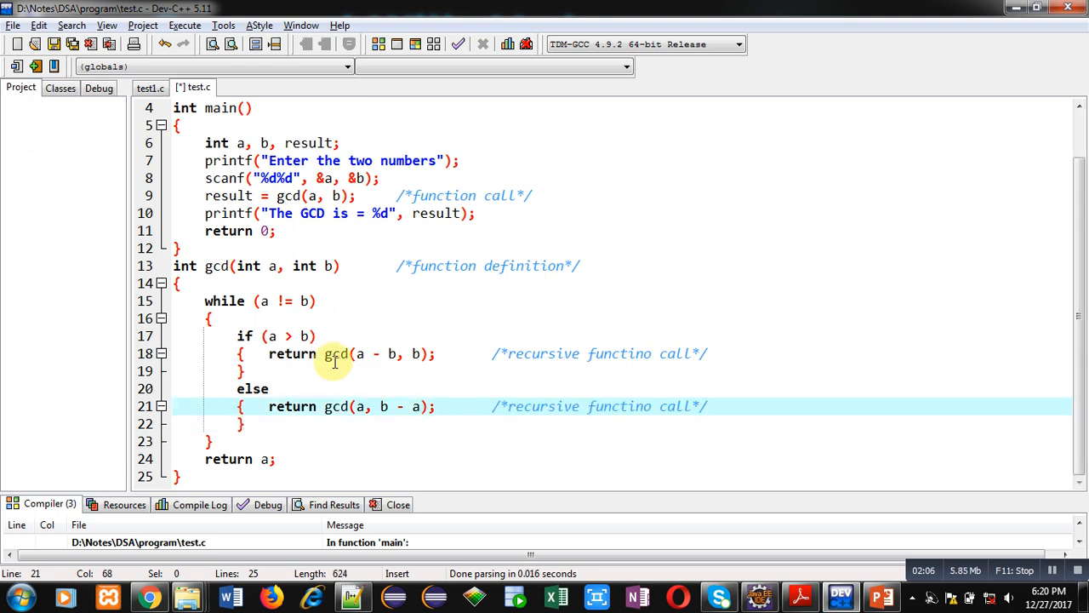
mouse_move(392, 353)
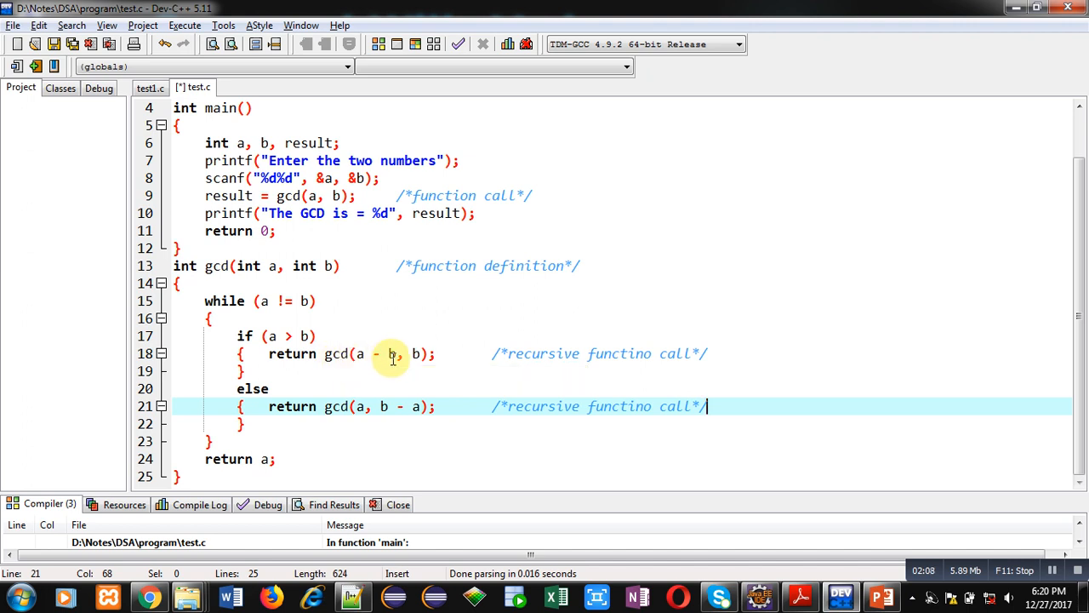
left_click(255, 336)
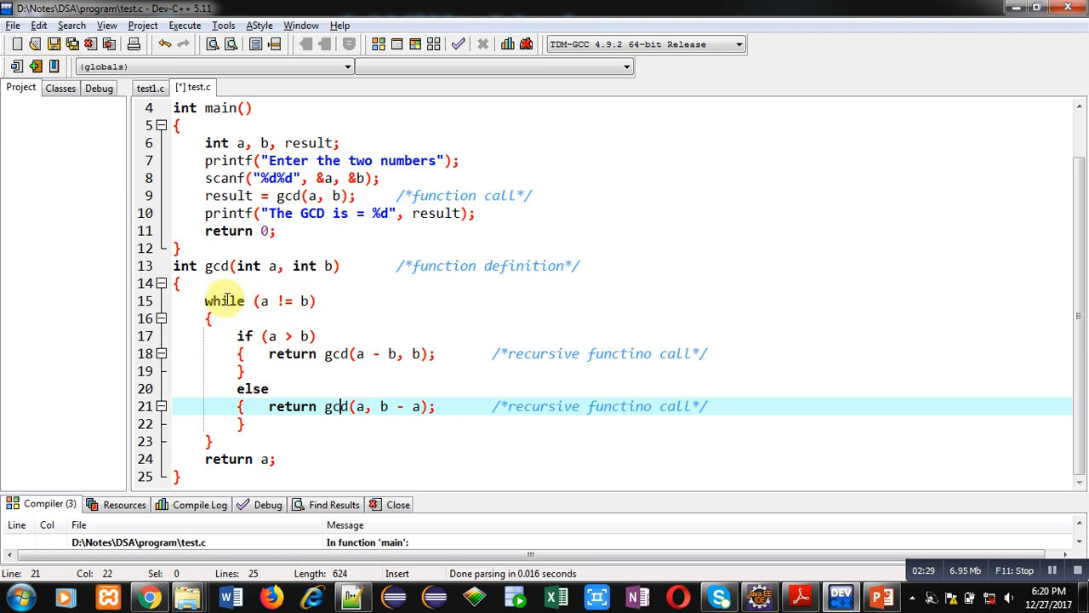
- Save the fully commented GCD program as test.c
left_click(281, 460)
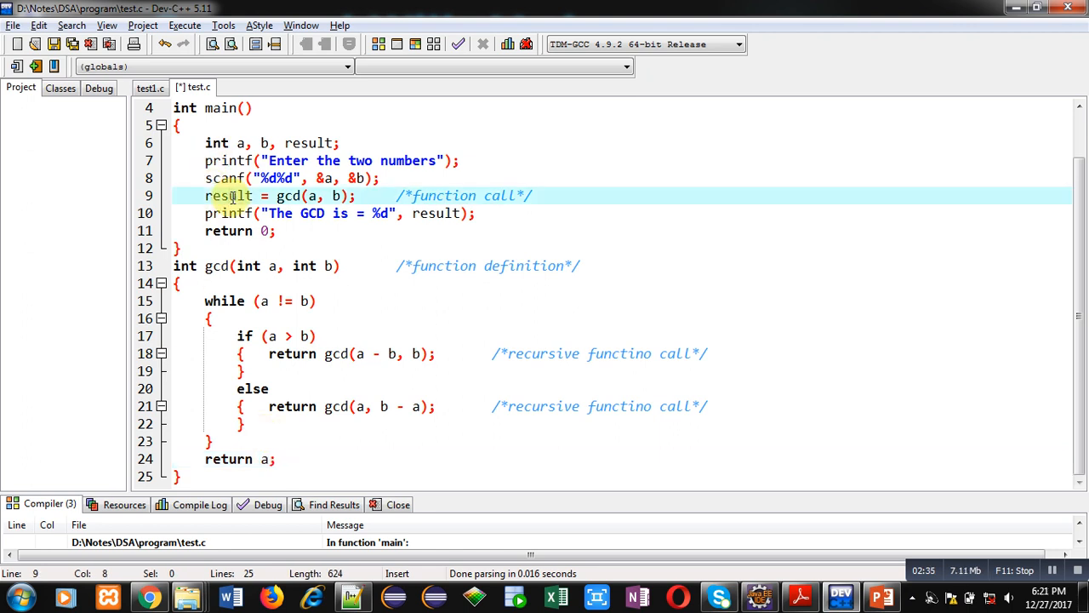
left_click(490, 213)
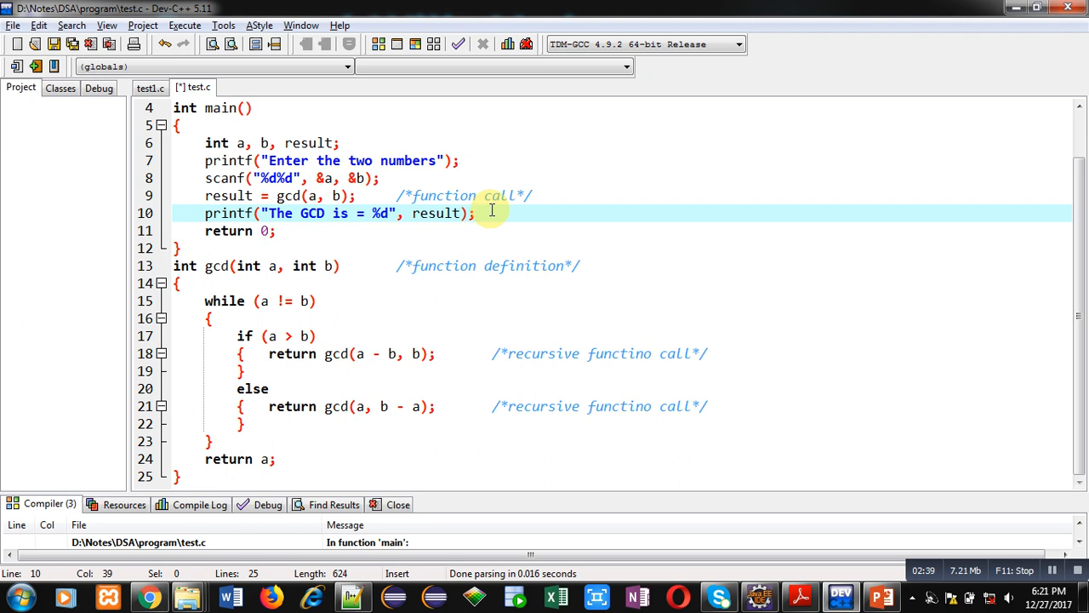
key("ctrl+s")
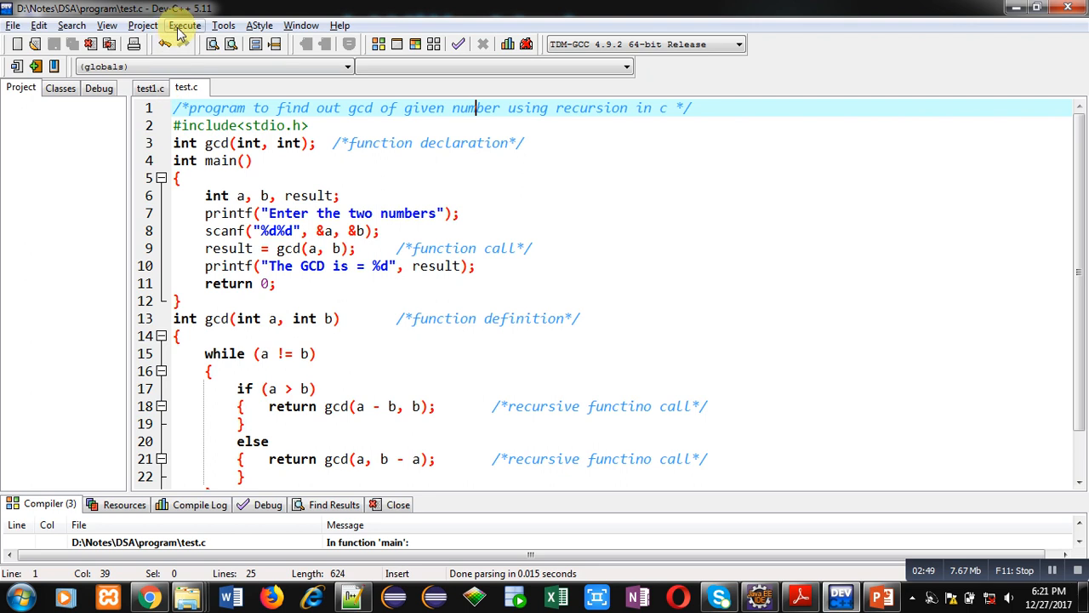
- Compile and run, entering 100 and 50 to get The GCD is = 50
left_click(184, 25)
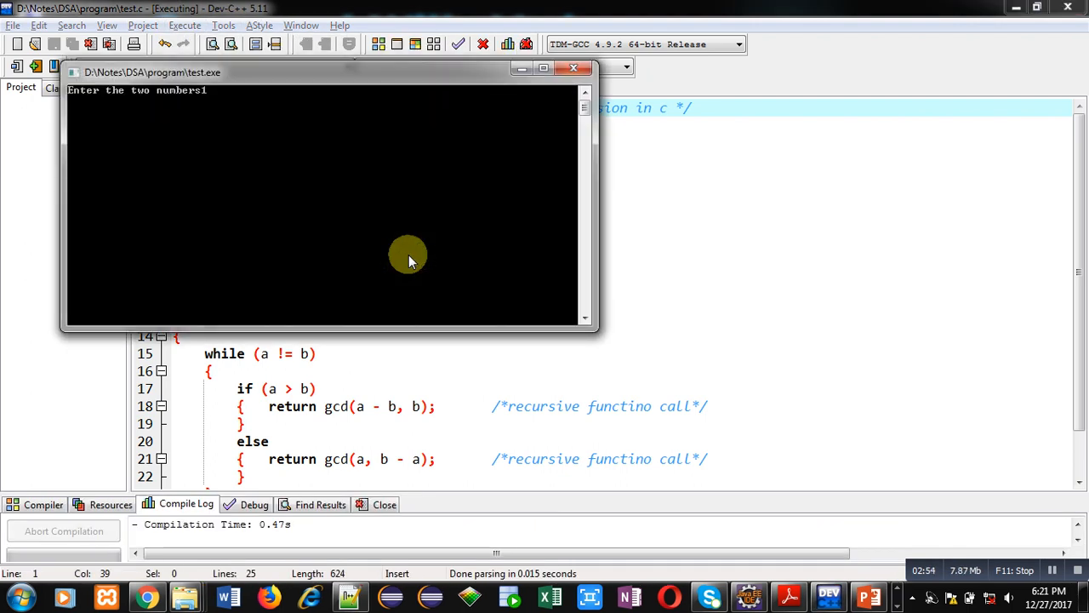
type("100")
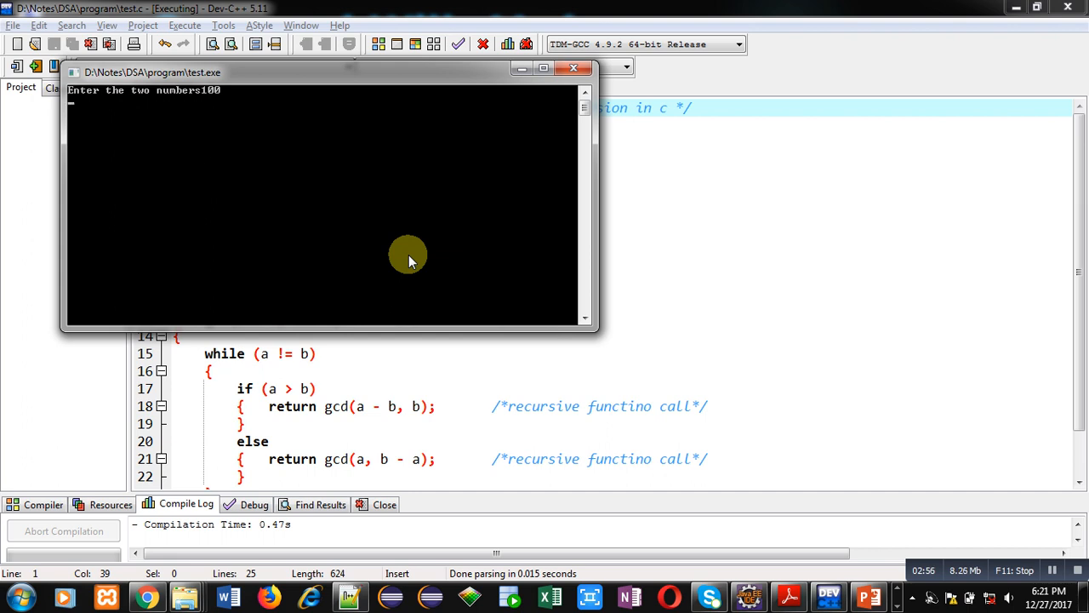
type("50")
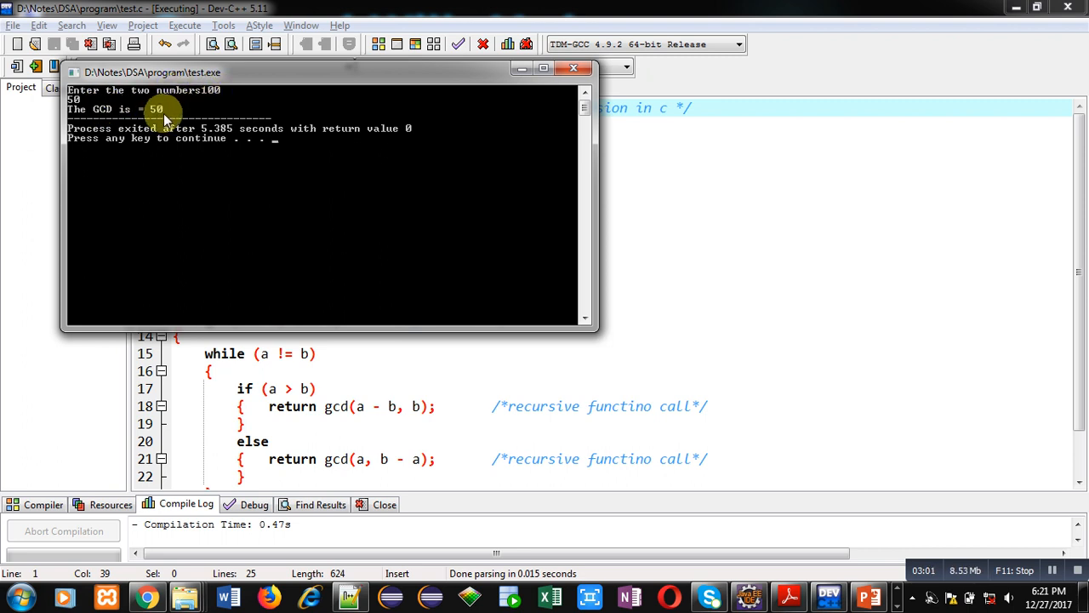
mouse_move(190, 115)
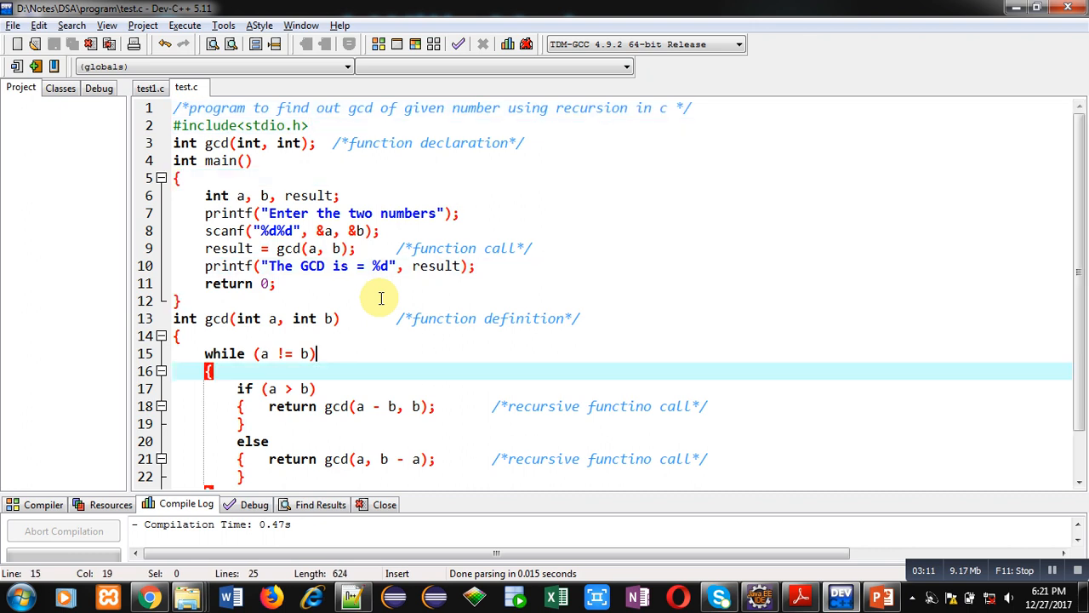
scroll("down", 3)
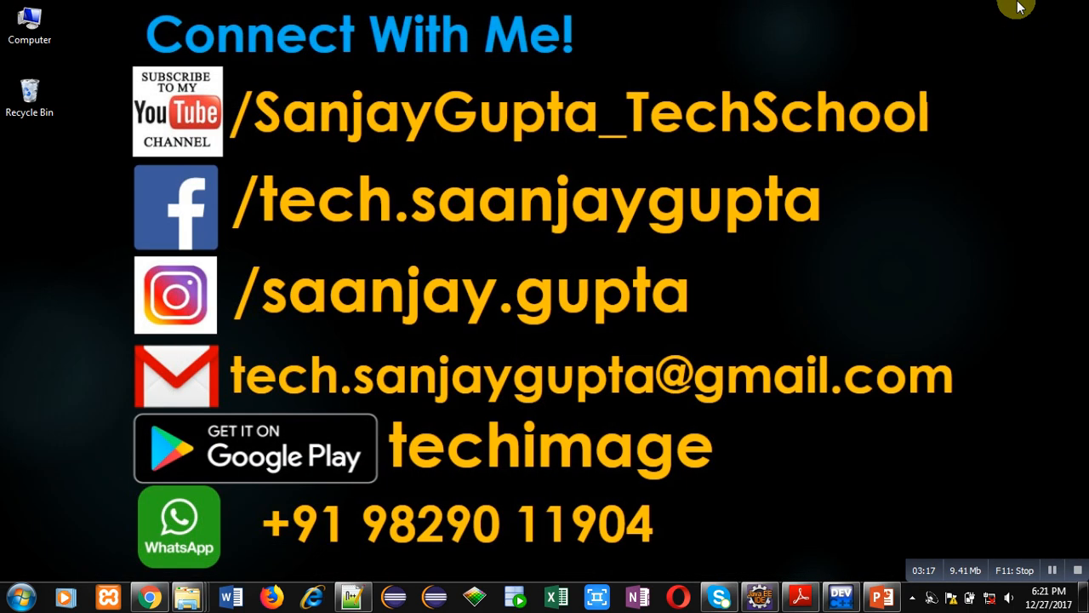
mouse_move(783, 463)
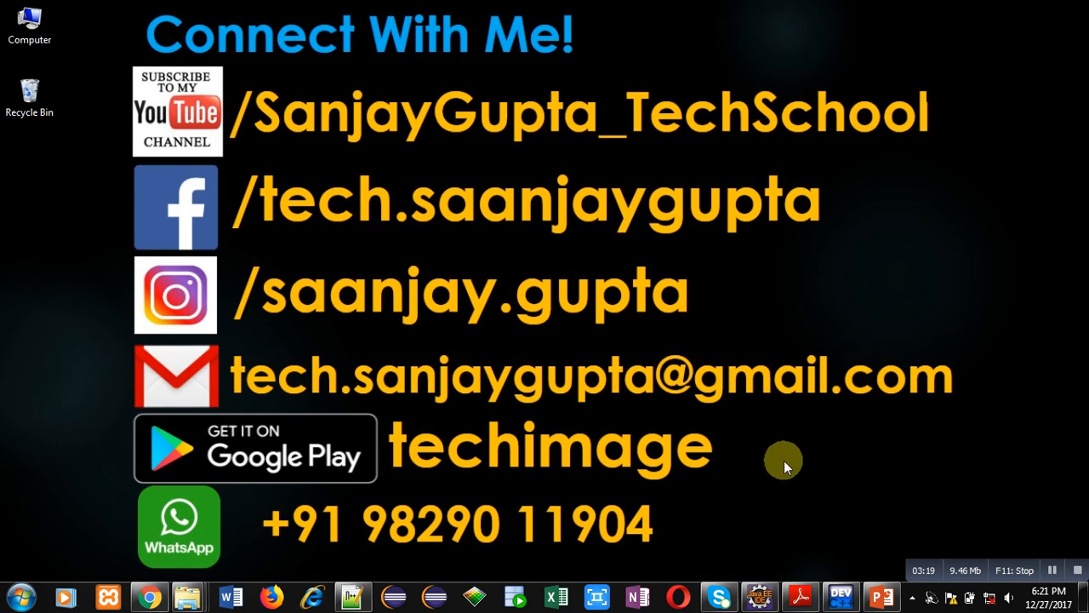